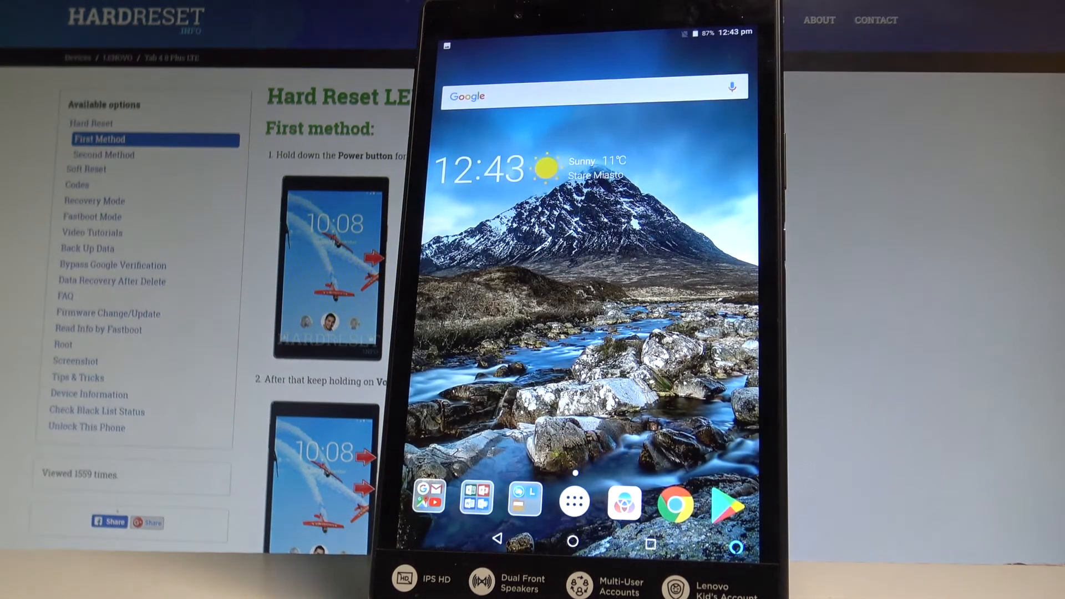
# Launch the Settings app from the home screen.
pyautogui.click(574, 501)
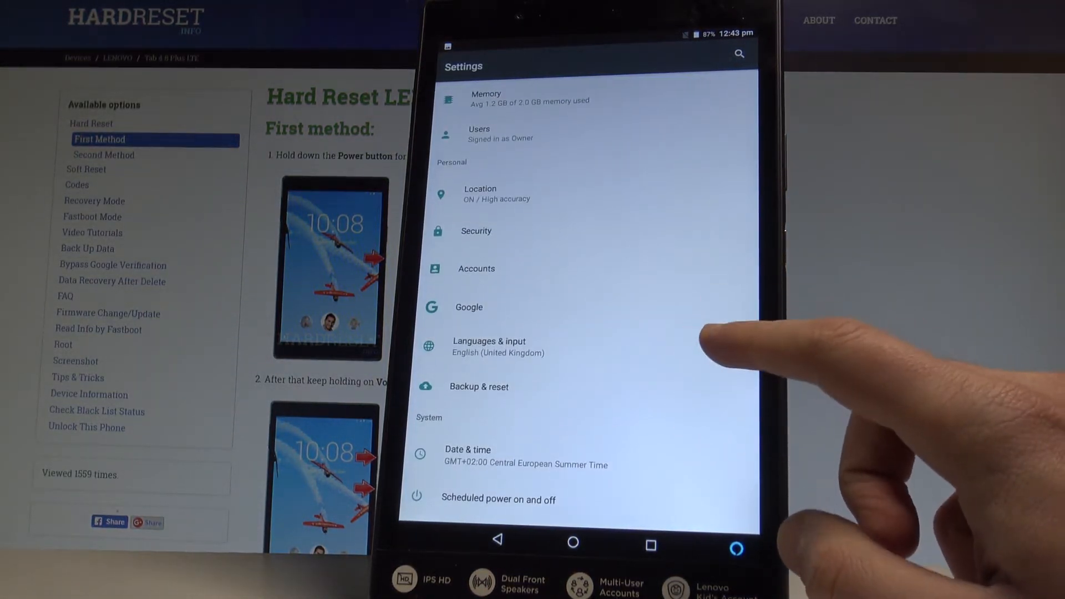
# Go to Languages & input and into Language preferences, showing only English (United Kingdom).
pyautogui.click(490, 346)
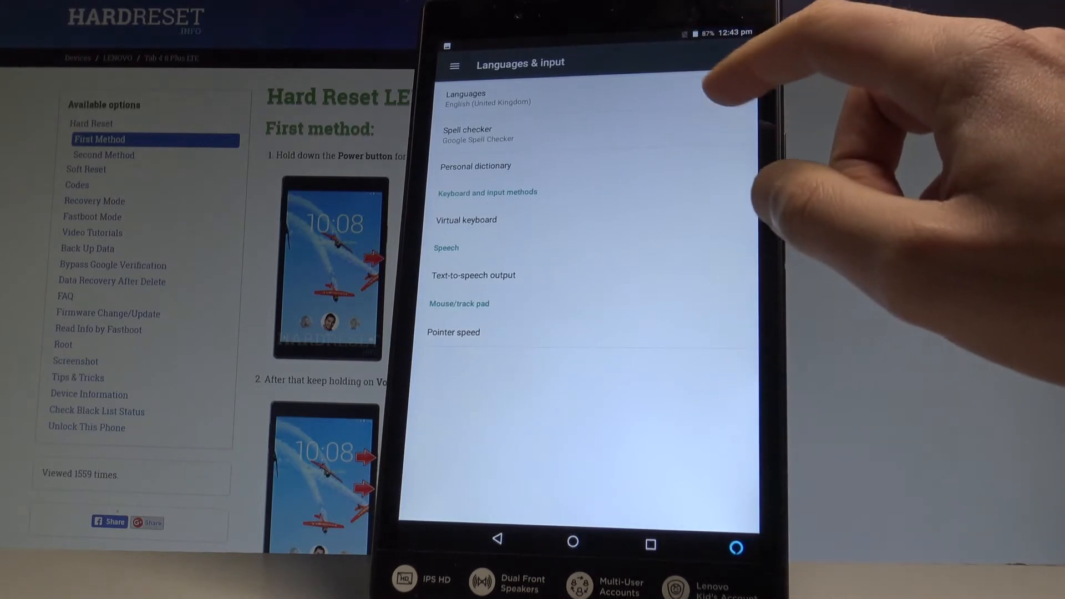
pyautogui.click(466, 98)
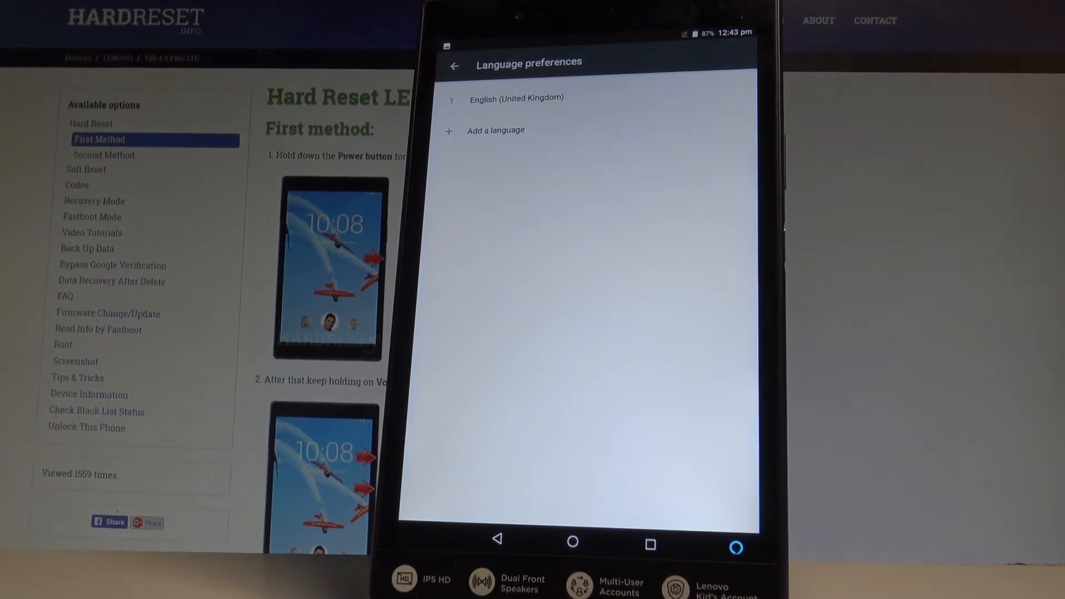
# Add a language and scroll the full list down to pick Español.
pyautogui.click(495, 131)
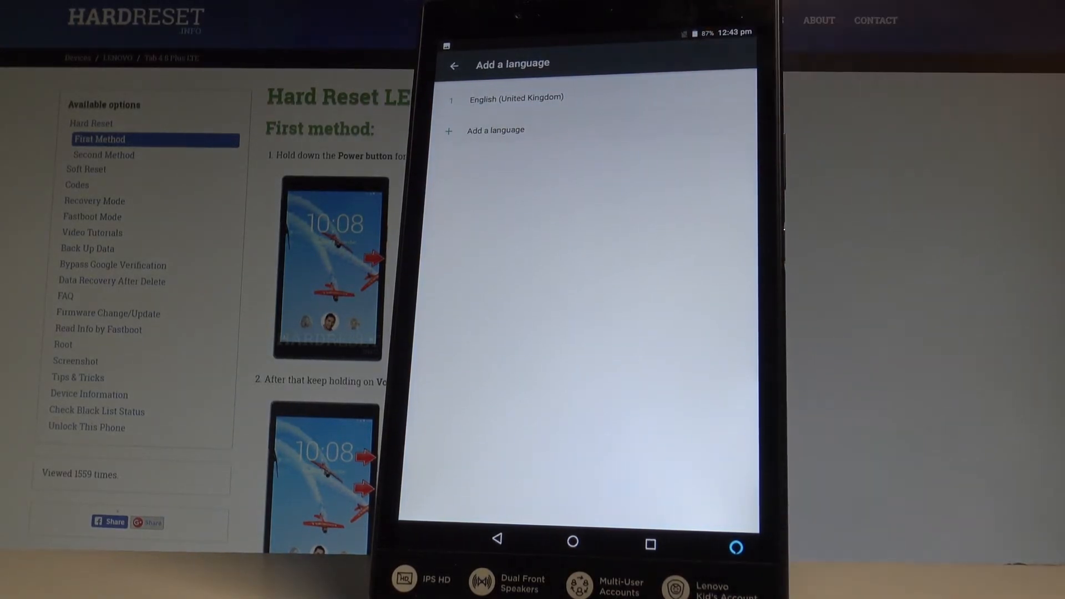
pyautogui.click(496, 131)
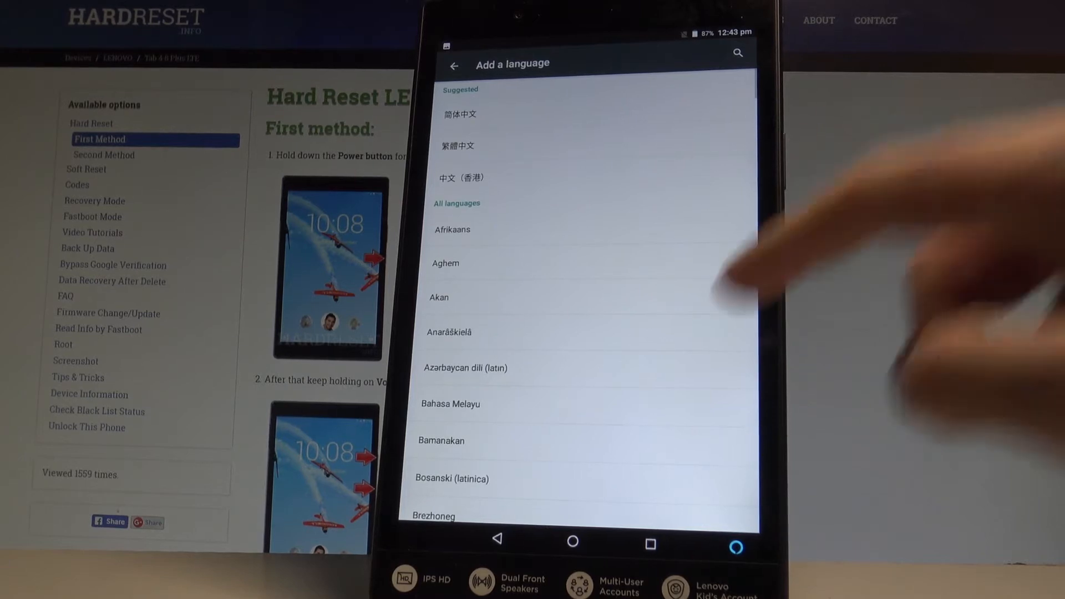
pyautogui.scroll(-3)
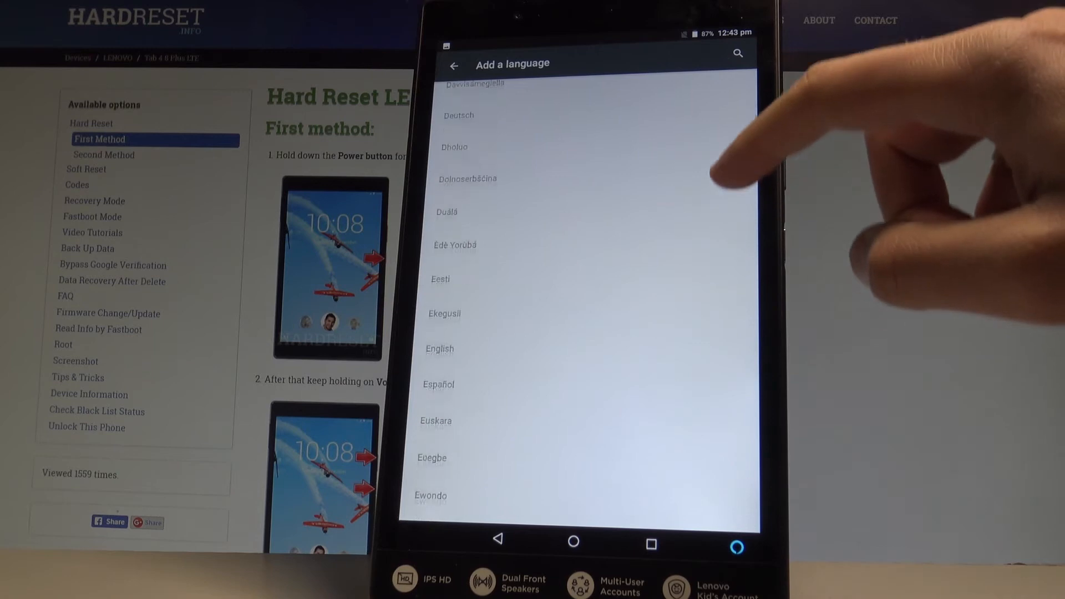
pyautogui.scroll(-3)
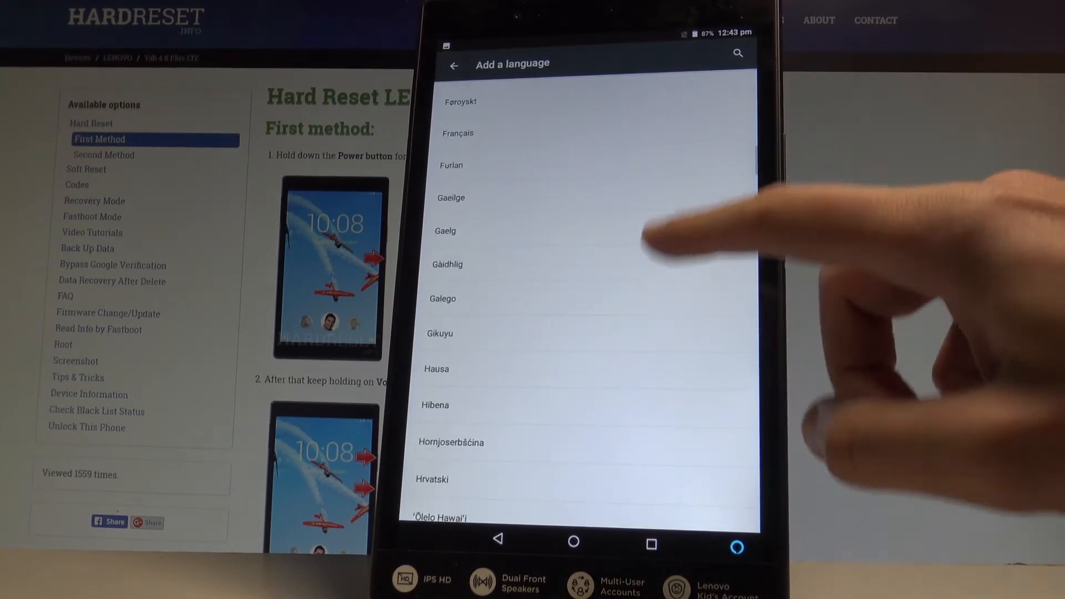
pyautogui.scroll(-3)
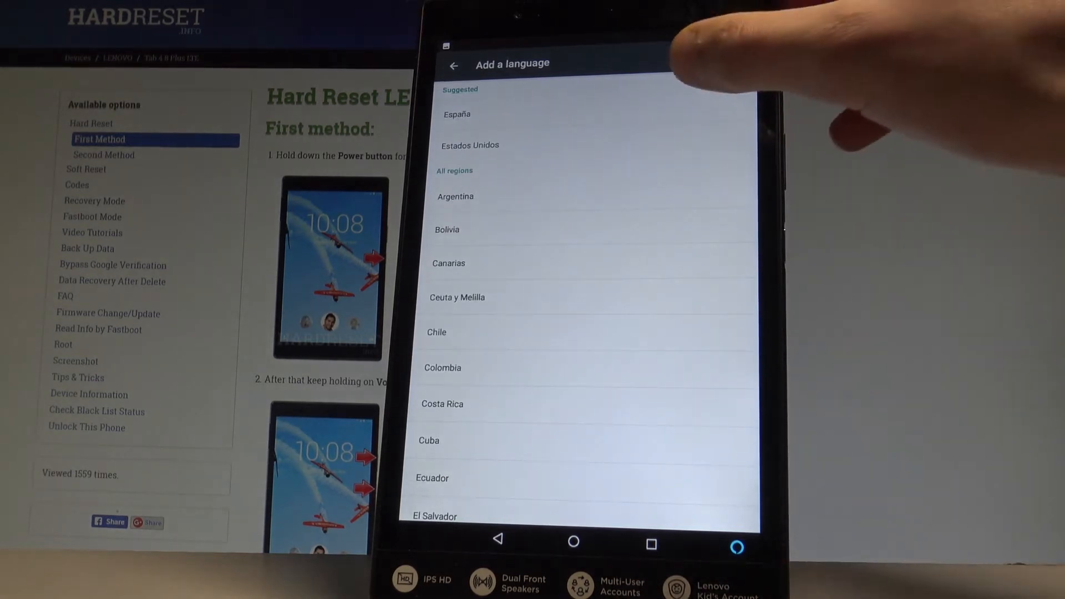
# Select España as the region, making Español (España) primary, and return to the home screen.
pyautogui.click(456, 114)
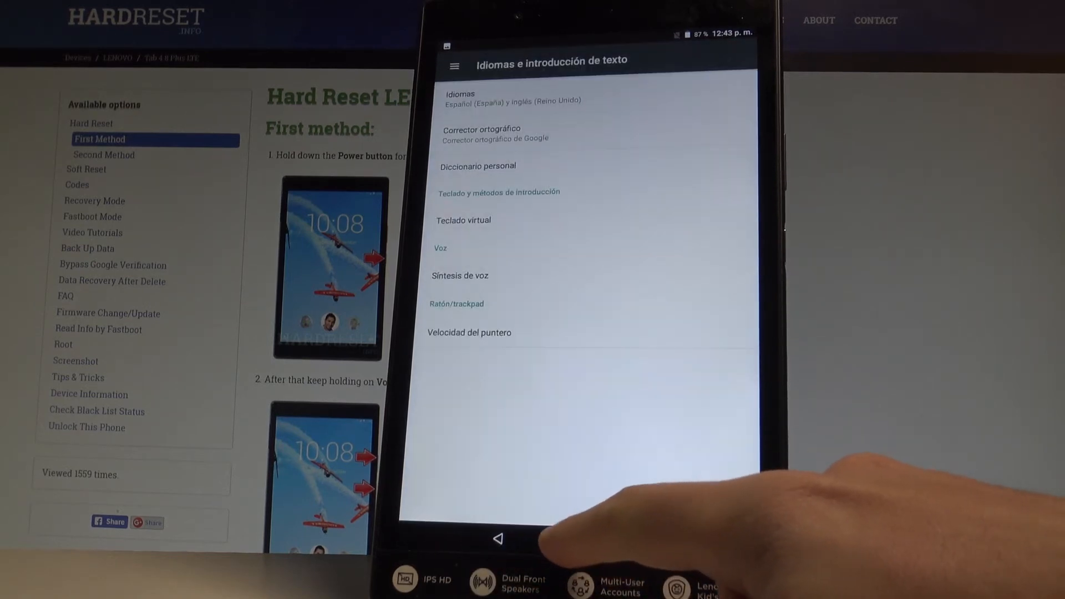
pyautogui.click(497, 539)
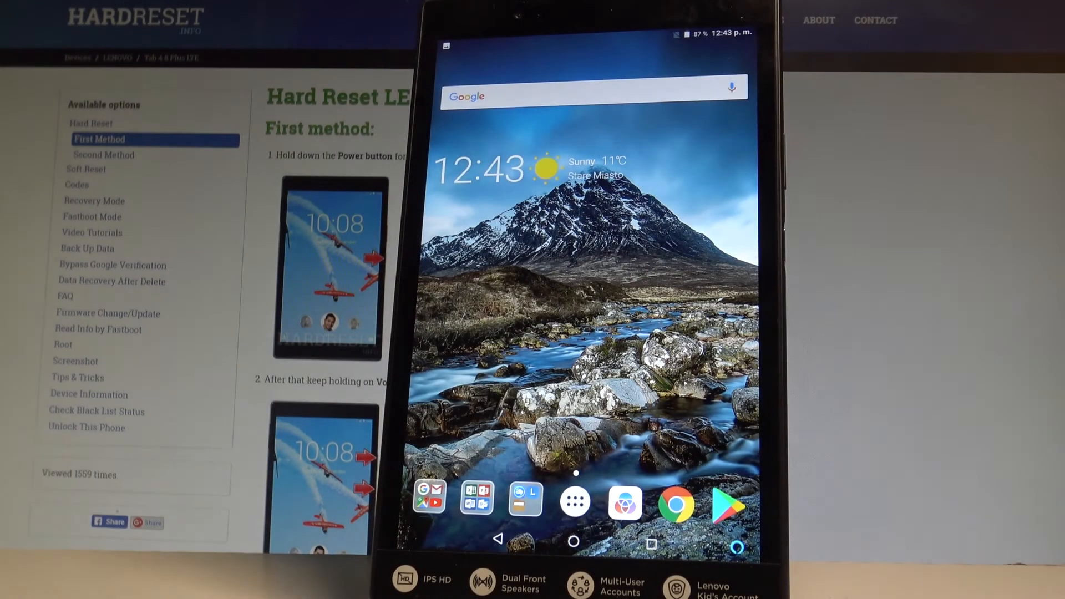
pyautogui.click(574, 501)
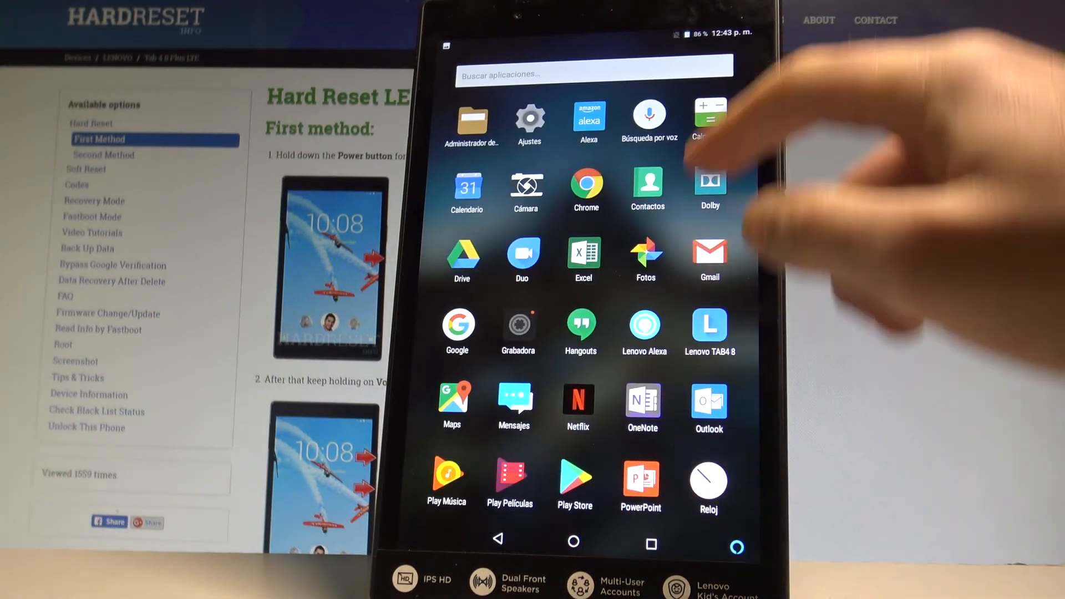
pyautogui.click(530, 120)
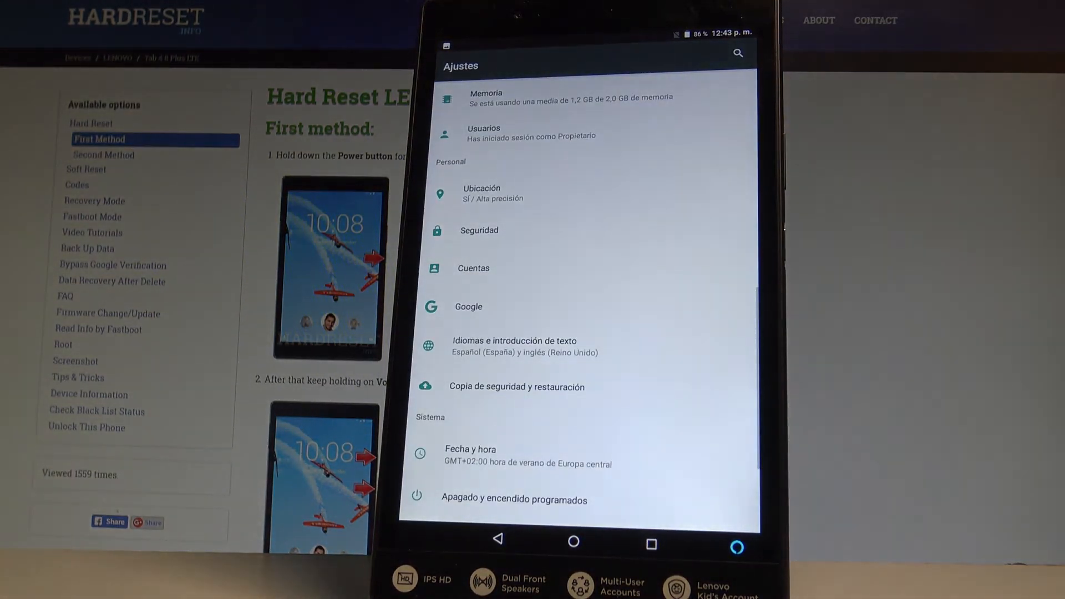
pyautogui.click(514, 346)
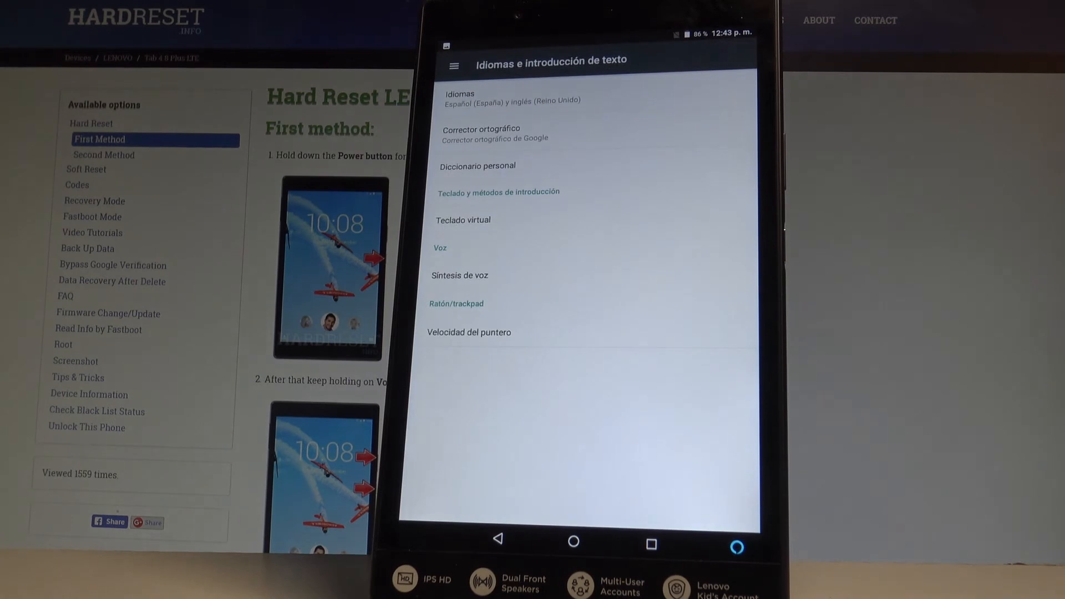